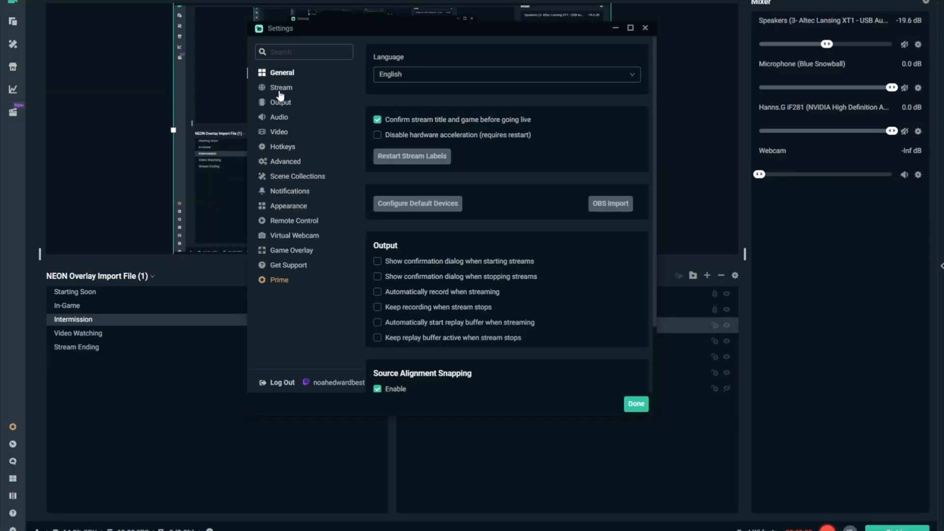
# Step: Show the Stream destinations page with Twitch logged in and YouTube linked
pyautogui.click(280, 86)
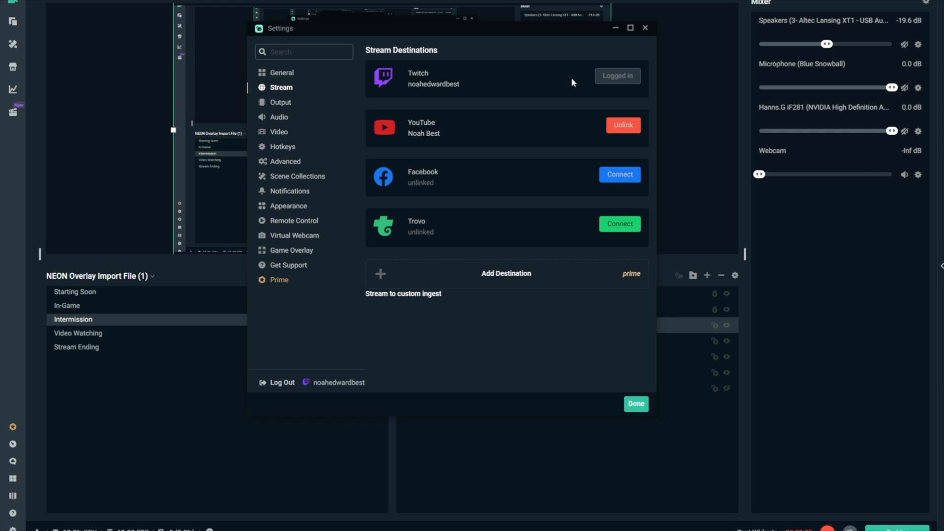
pyautogui.moveTo(470, 154)
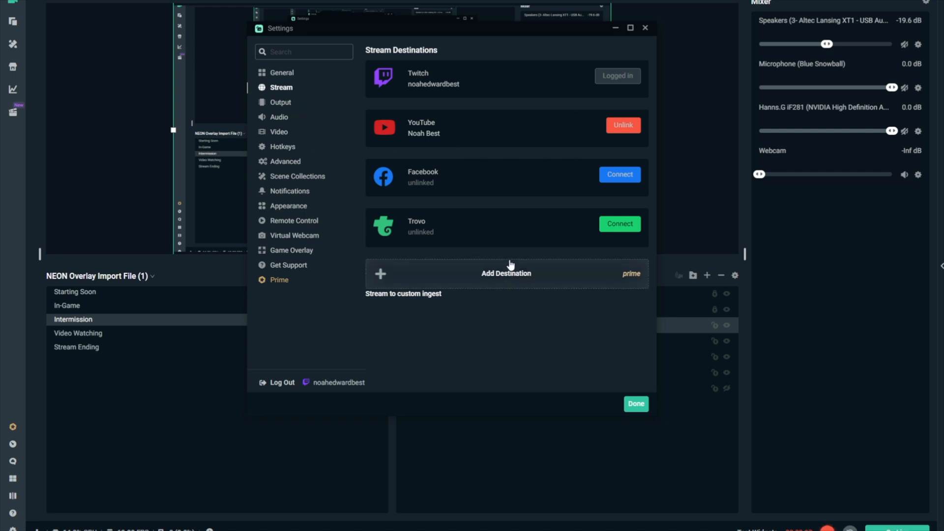
pyautogui.moveTo(572, 82)
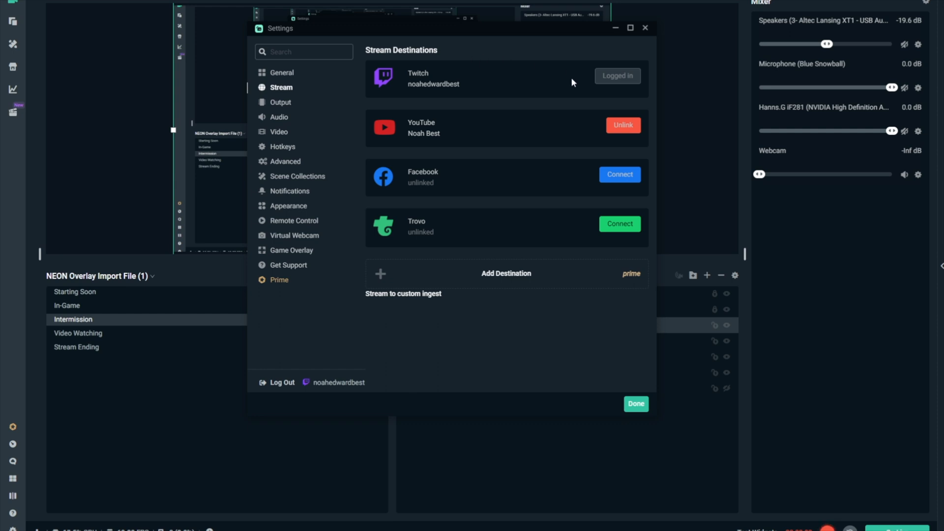
pyautogui.moveTo(304, 111)
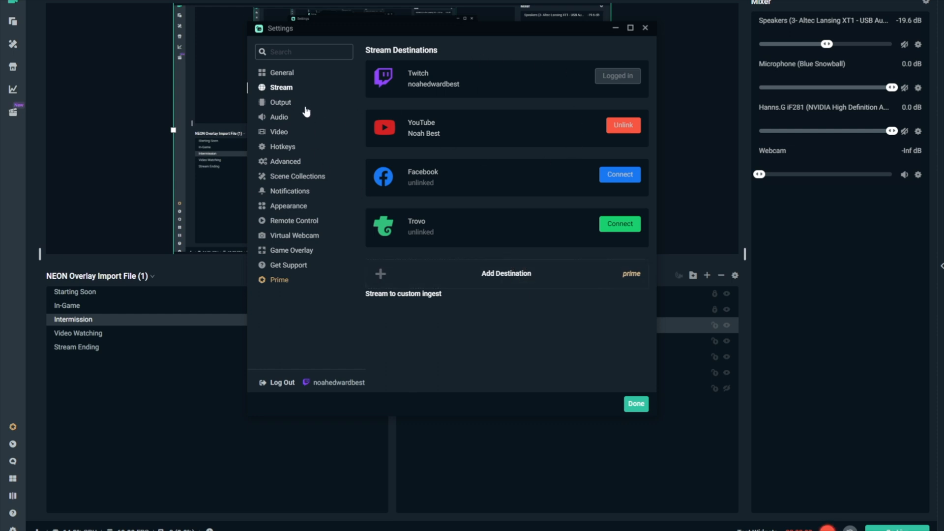
pyautogui.moveTo(291, 105)
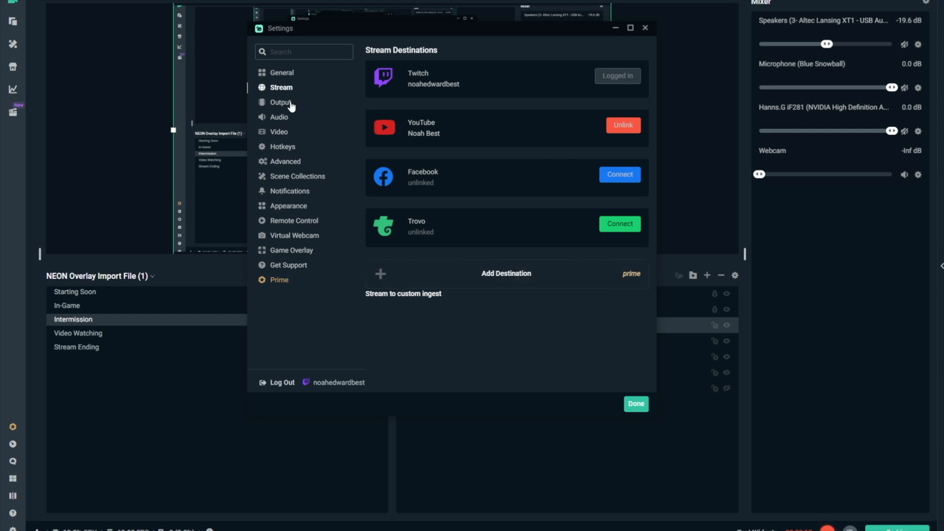
# Step: Review the Output section's Recording settings, then its Streaming settings (NVENC, CBR, 6000 bitrate)
pyautogui.click(280, 102)
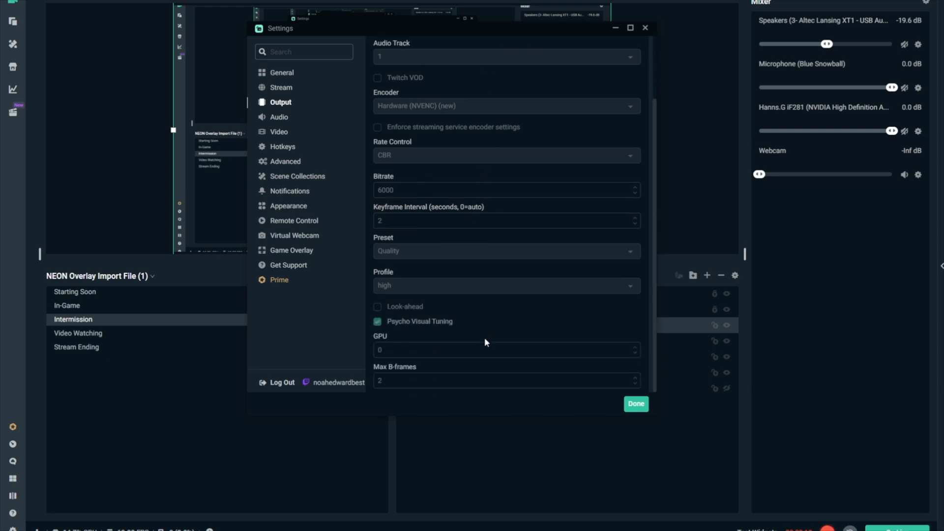
pyautogui.click(436, 98)
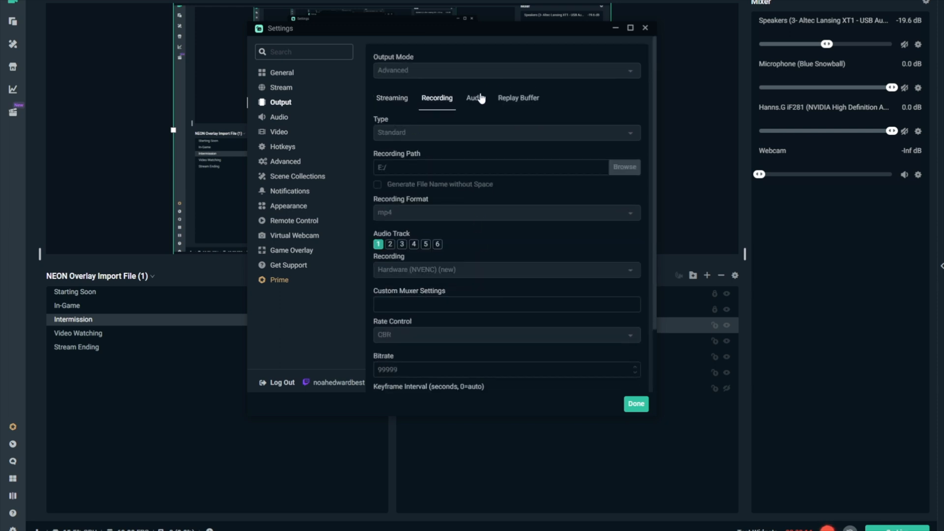
pyautogui.click(391, 97)
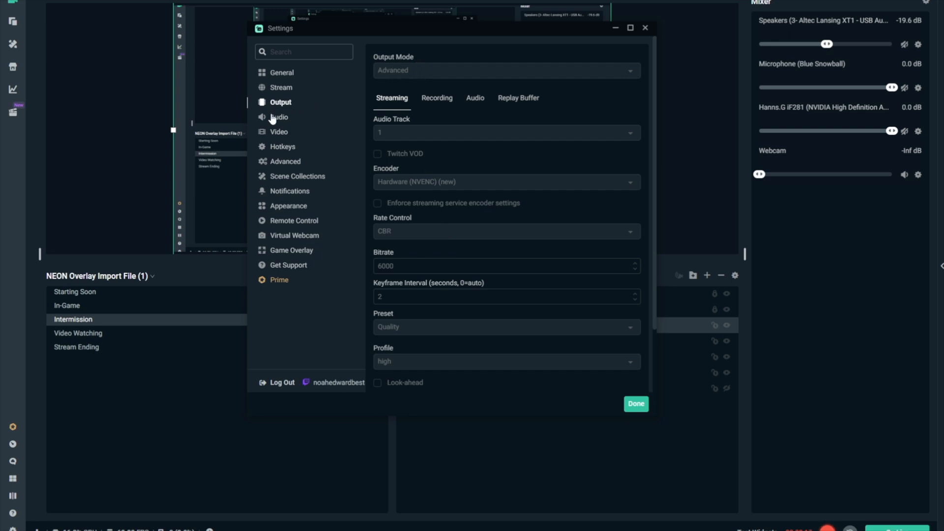
# Step: Review the Audio section's channel layouts and keep Stereo at 48khz sample rate
pyautogui.click(278, 117)
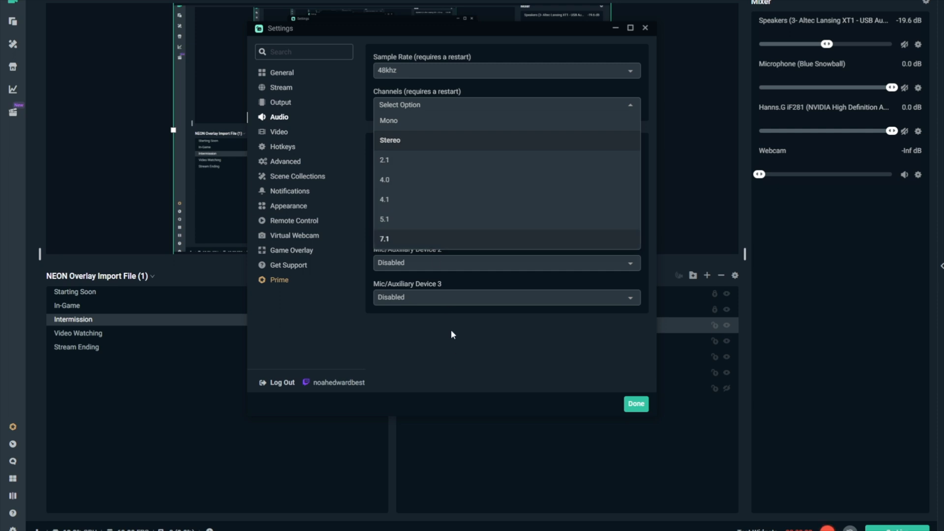
pyautogui.click(389, 140)
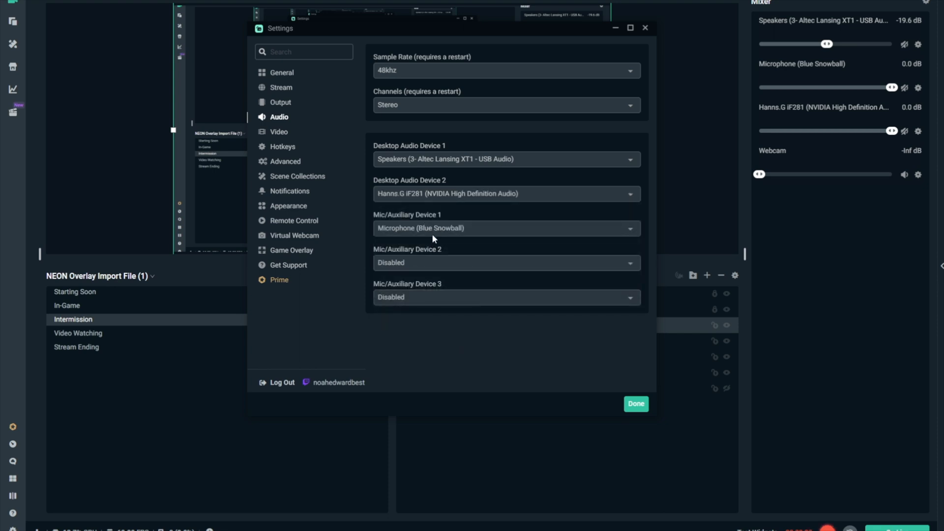
pyautogui.moveTo(458, 286)
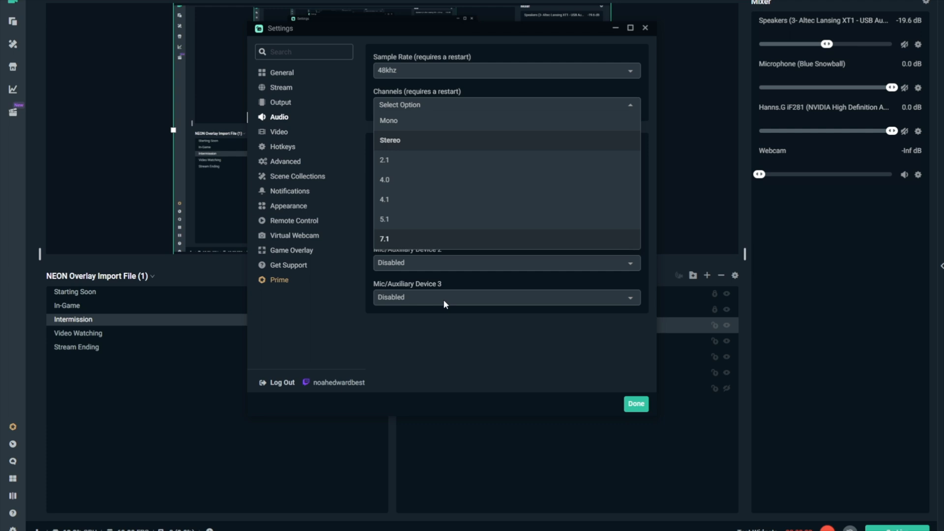
pyautogui.click(389, 140)
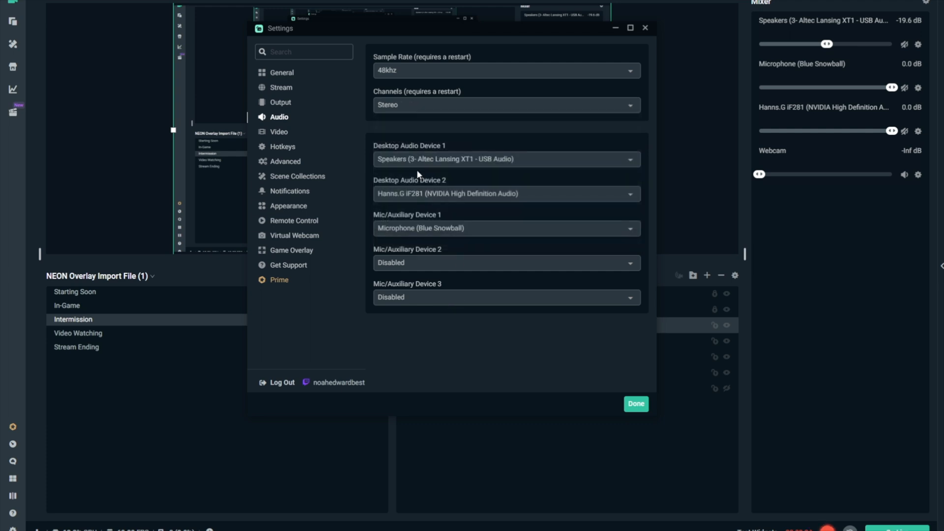
pyautogui.moveTo(442, 205)
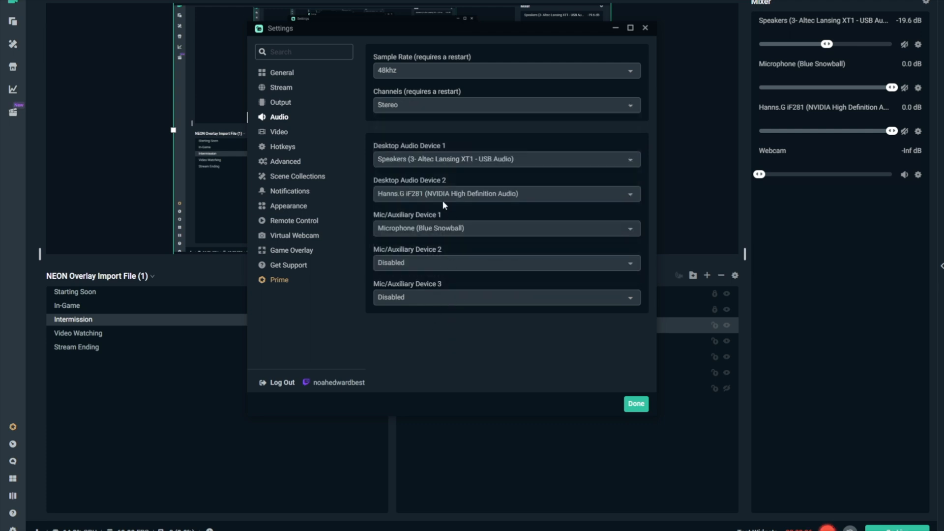
pyautogui.moveTo(432, 245)
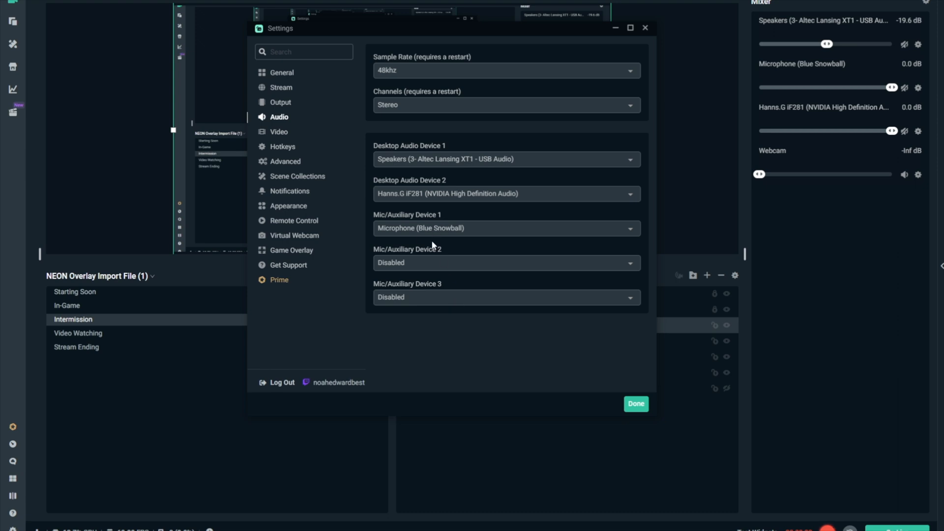
pyautogui.moveTo(422, 238)
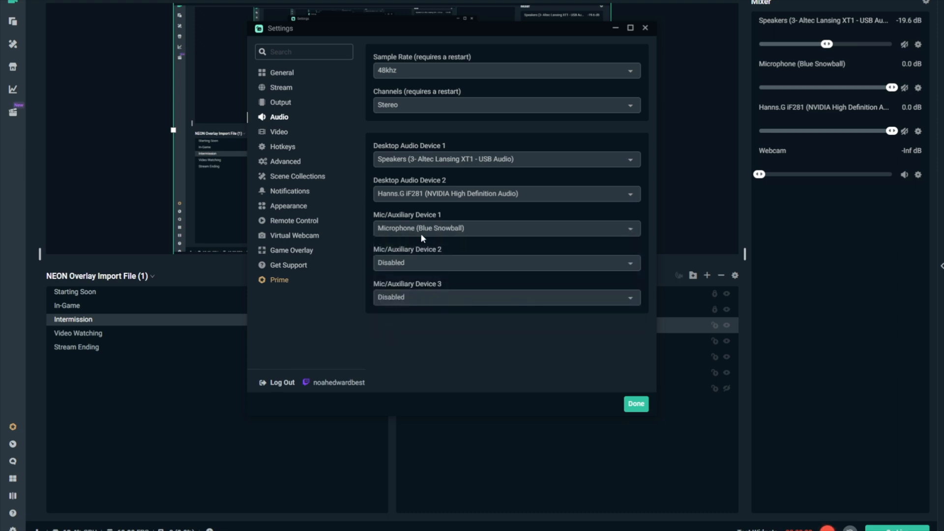
pyautogui.click(505, 105)
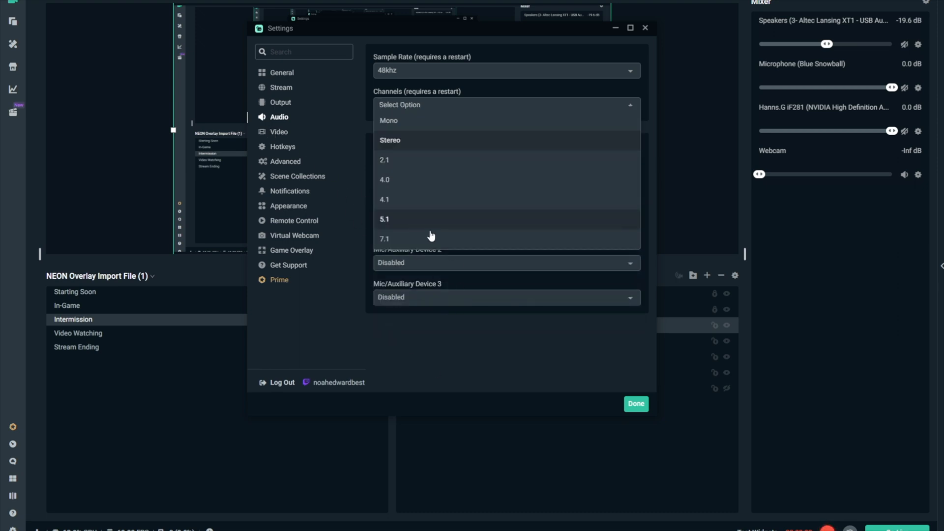
pyautogui.click(389, 139)
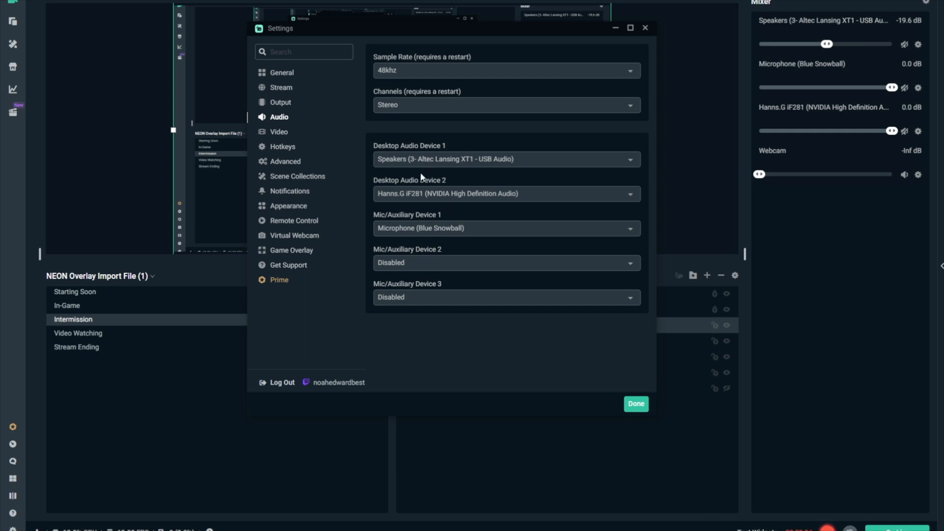
# Step: Review the Video resolution and frame rate settings, then the Hotkeys assignments list
pyautogui.click(278, 130)
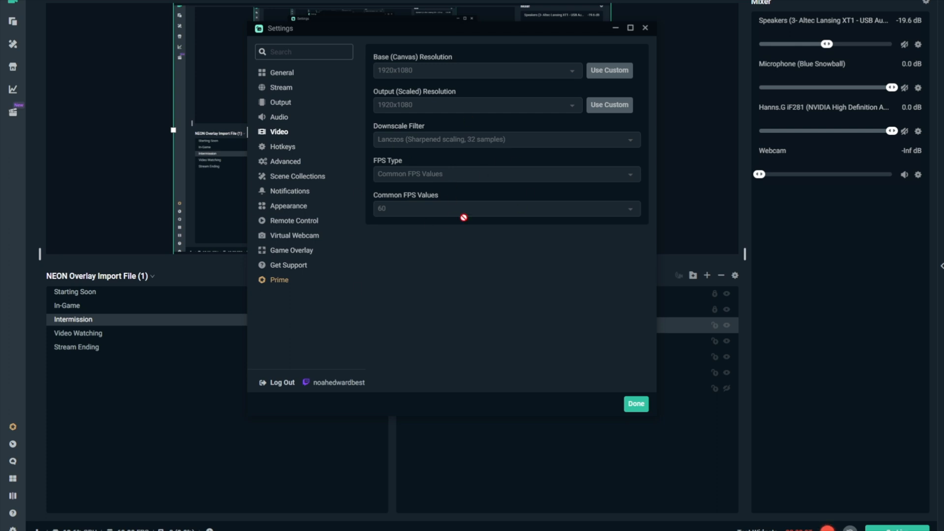
pyautogui.moveTo(403, 159)
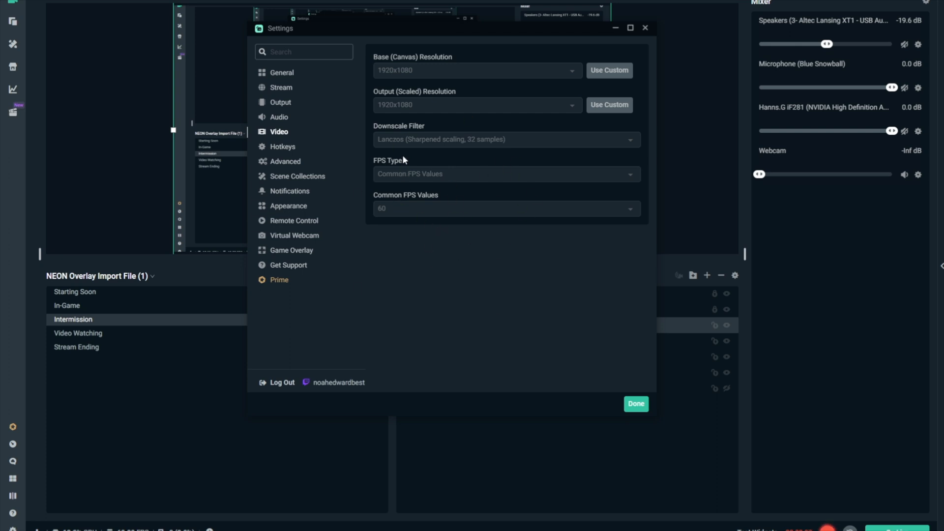
pyautogui.moveTo(503, 369)
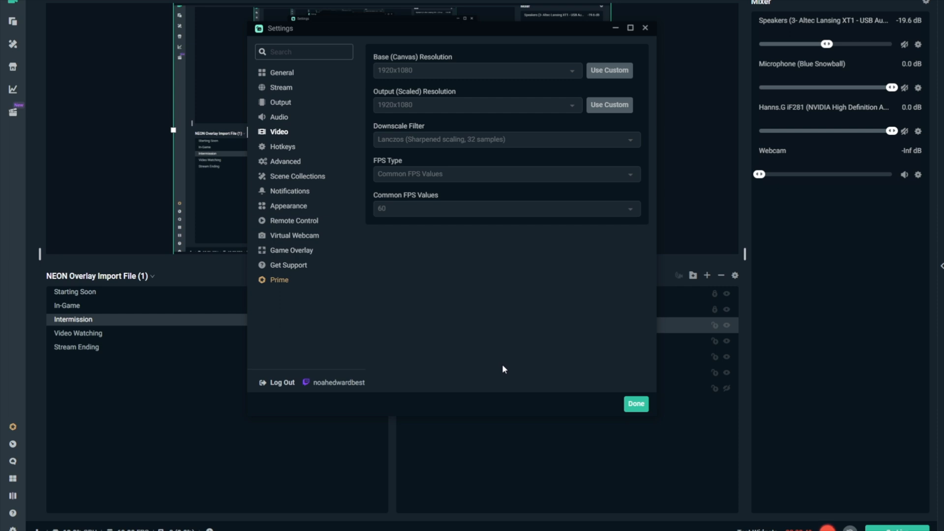
pyautogui.moveTo(463, 274)
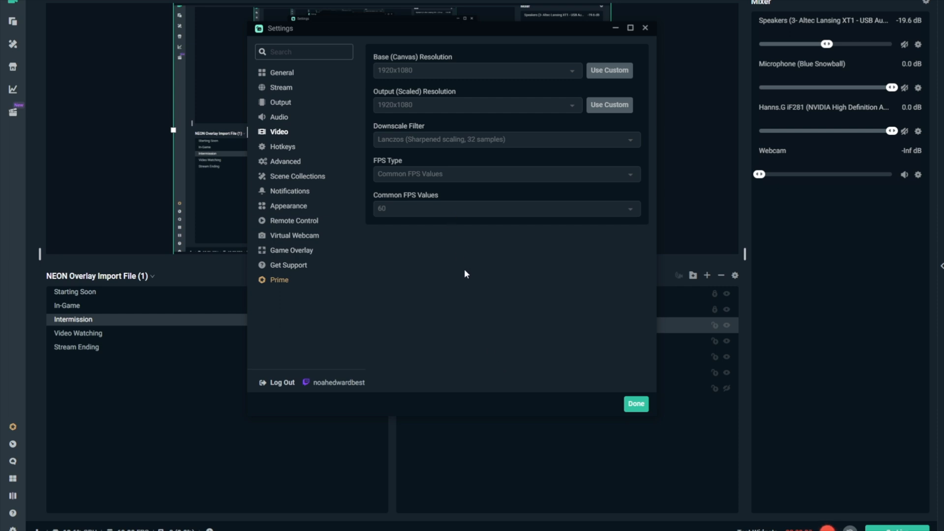
pyautogui.moveTo(455, 263)
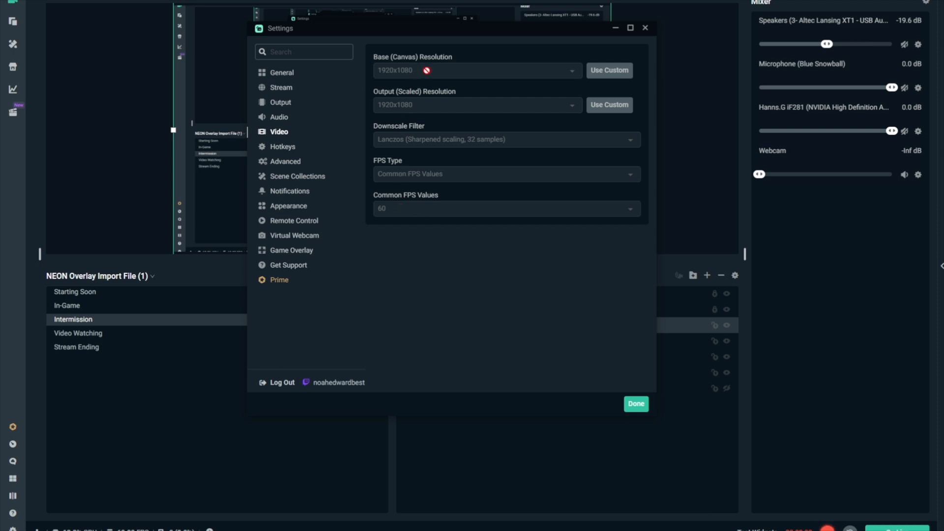
pyautogui.moveTo(449, 219)
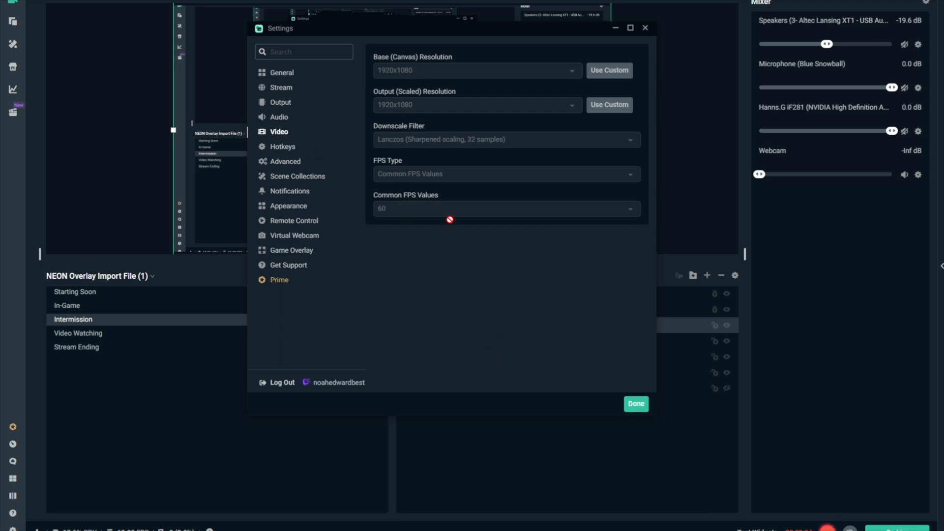
pyautogui.moveTo(438, 164)
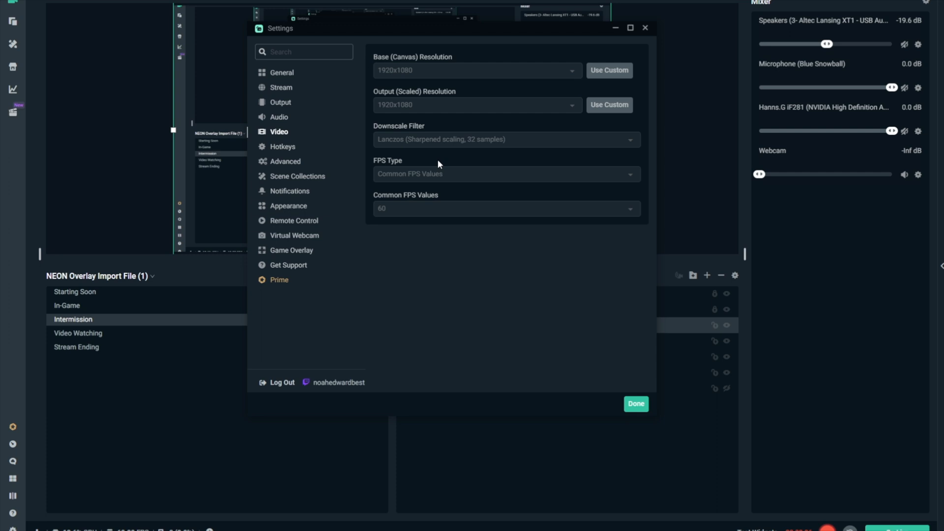
pyautogui.moveTo(511, 315)
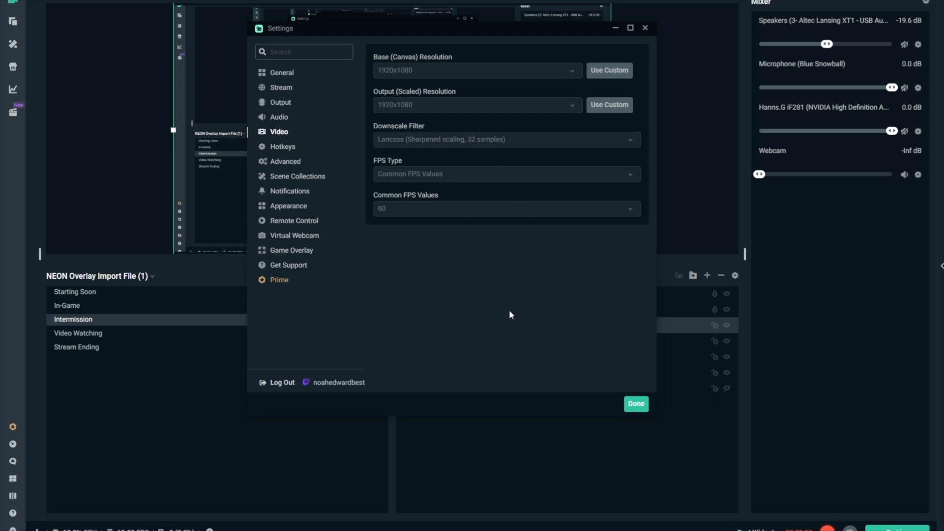
pyautogui.moveTo(343, 155)
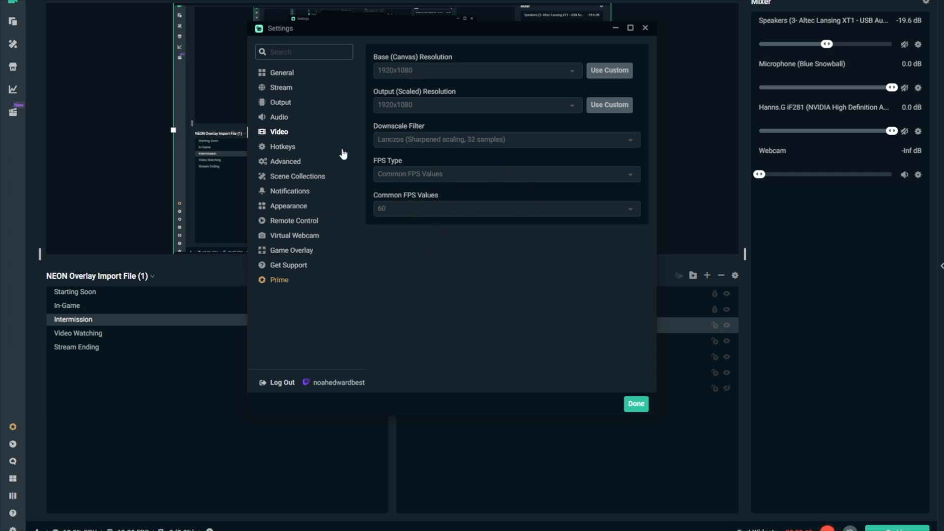
pyautogui.moveTo(295, 162)
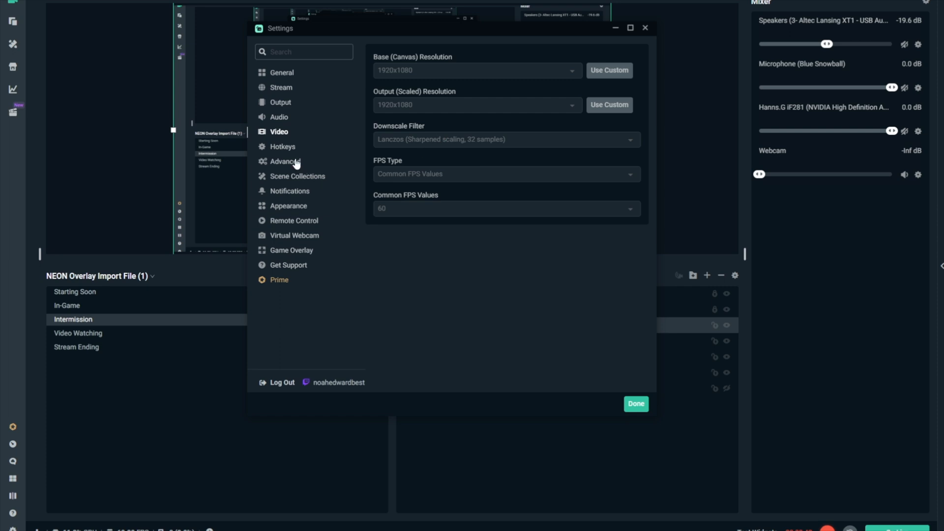
pyautogui.click(282, 147)
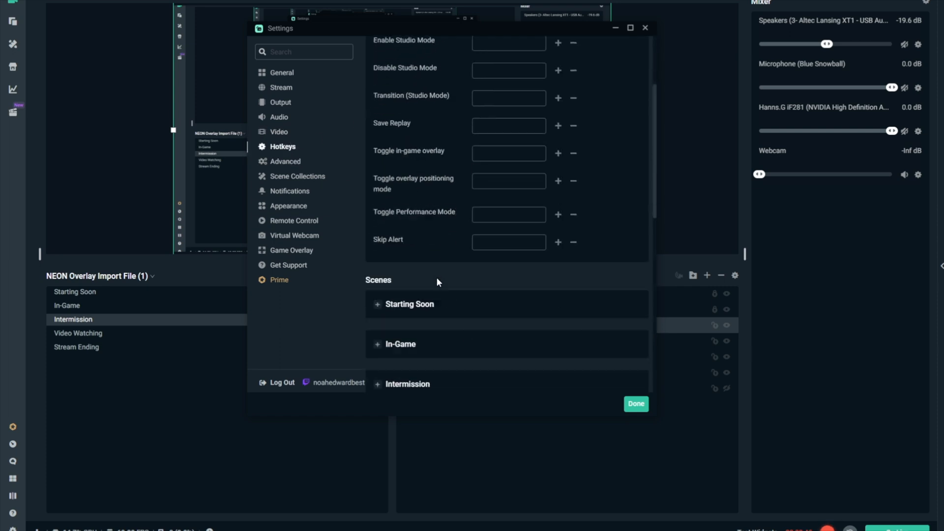
# Step: Review the Advanced section down through stream delay, reconnect, network and media file options
pyautogui.click(285, 161)
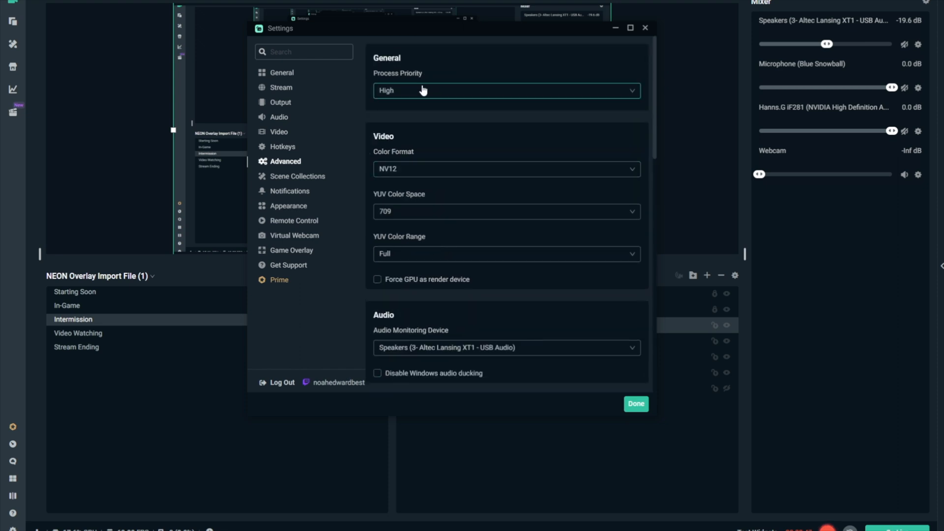
pyautogui.moveTo(422, 179)
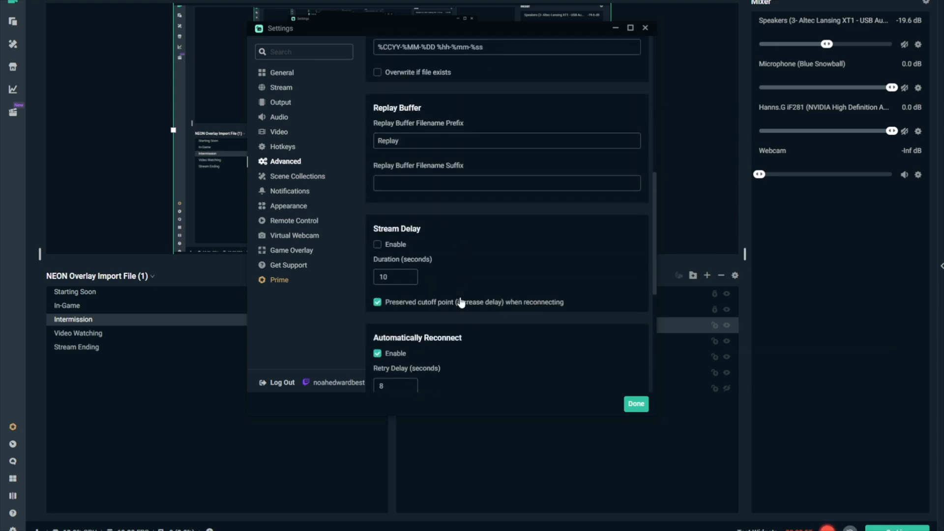
pyautogui.scroll(-3)
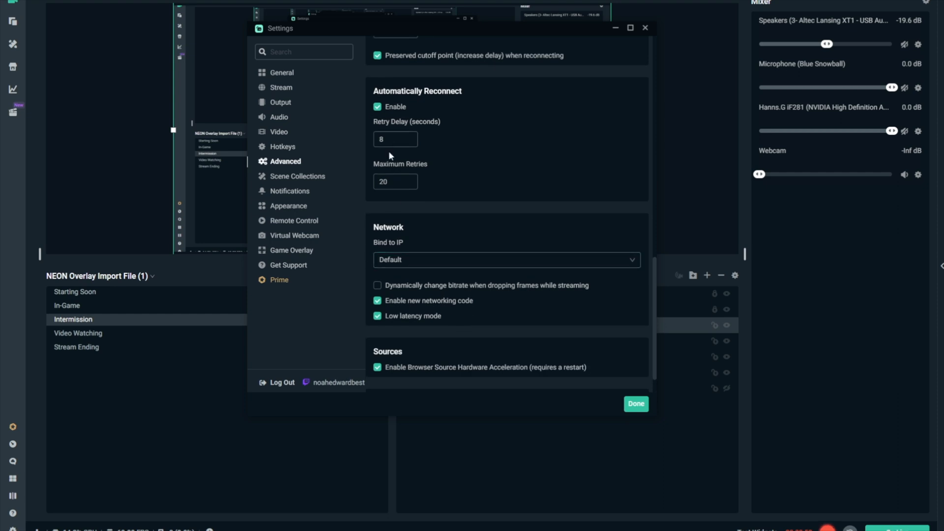
pyautogui.scroll(-3)
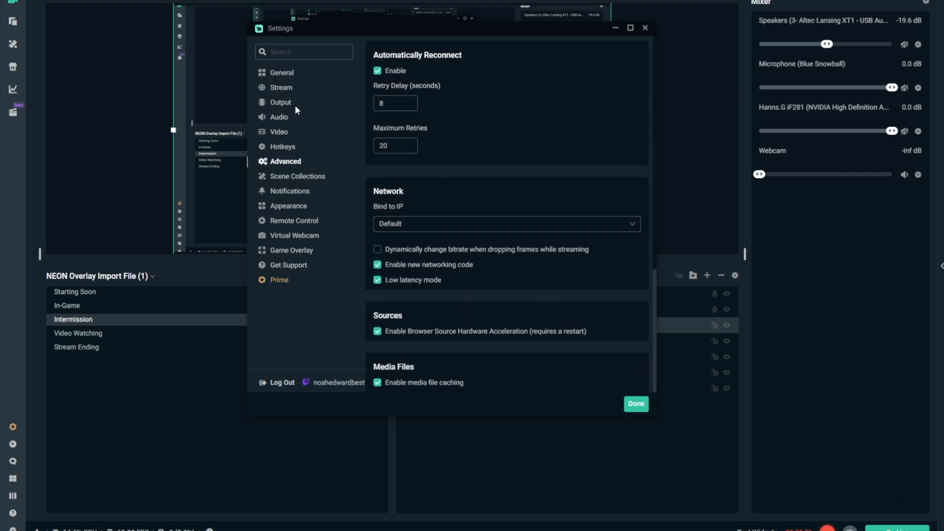
# Step: Return via Stream to the Output streaming encoder's preset, profile, GPU and B-frame values
pyautogui.click(280, 87)
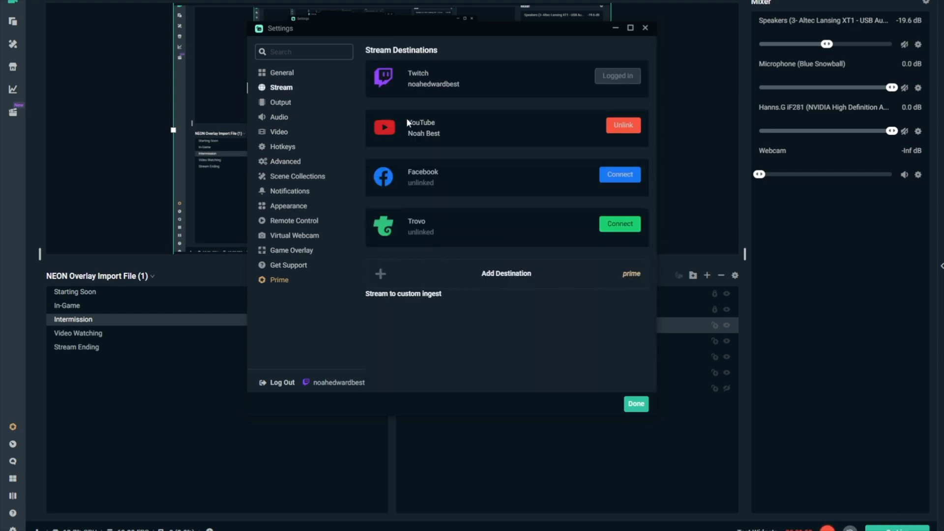
pyautogui.click(280, 102)
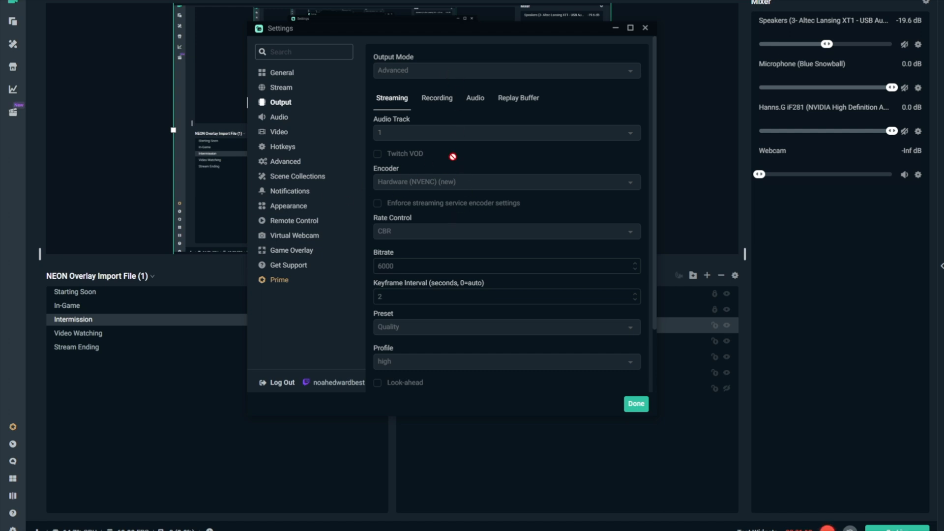
pyautogui.moveTo(502, 164)
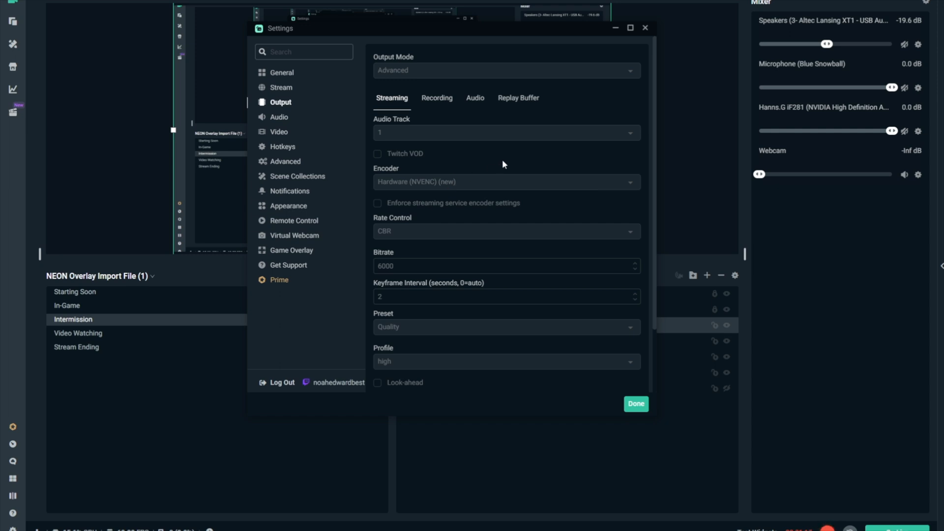
pyautogui.moveTo(441, 202)
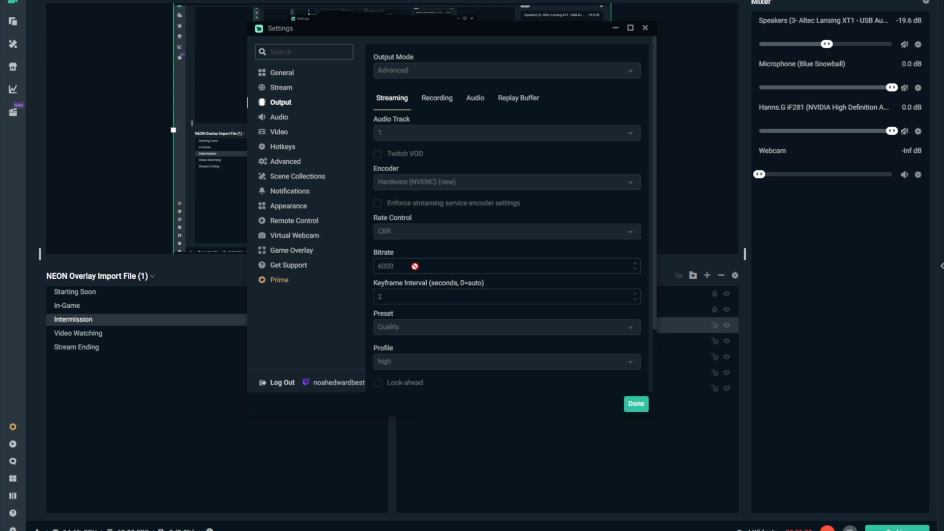
pyautogui.scroll(-3)
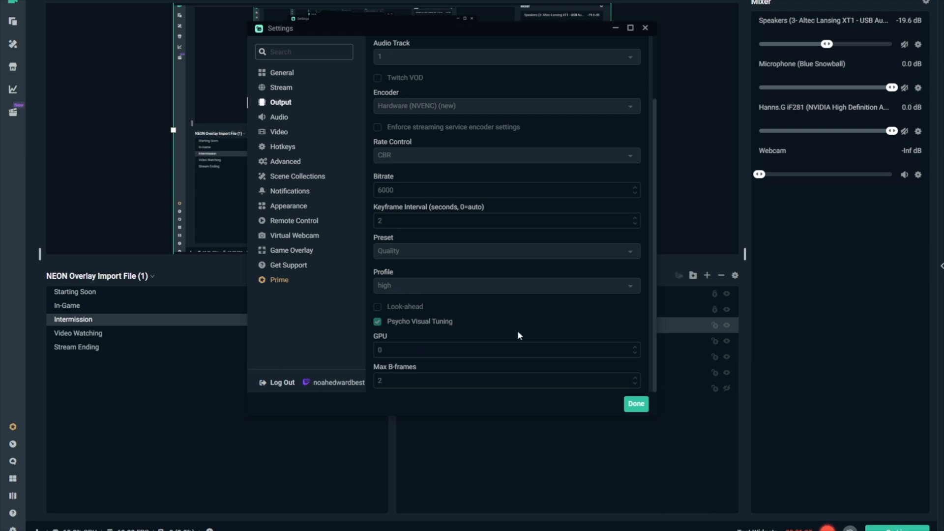
pyautogui.moveTo(471, 248)
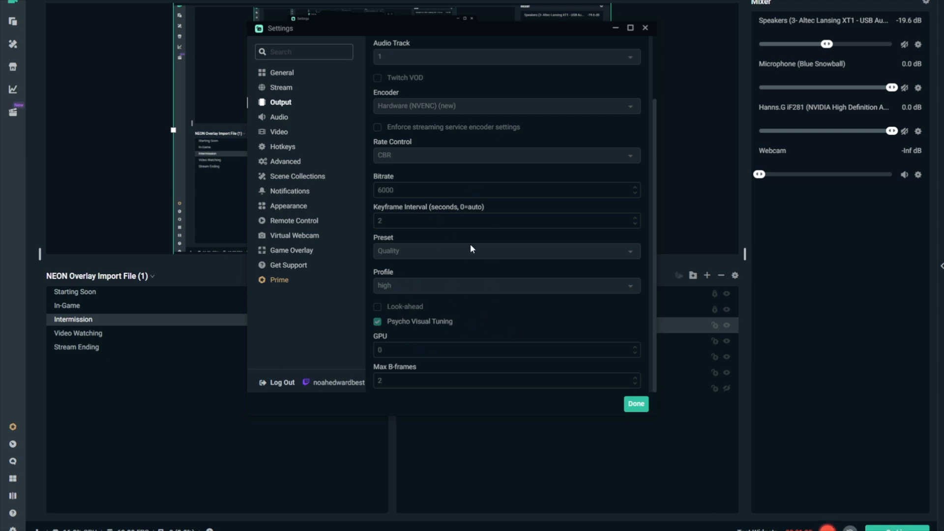